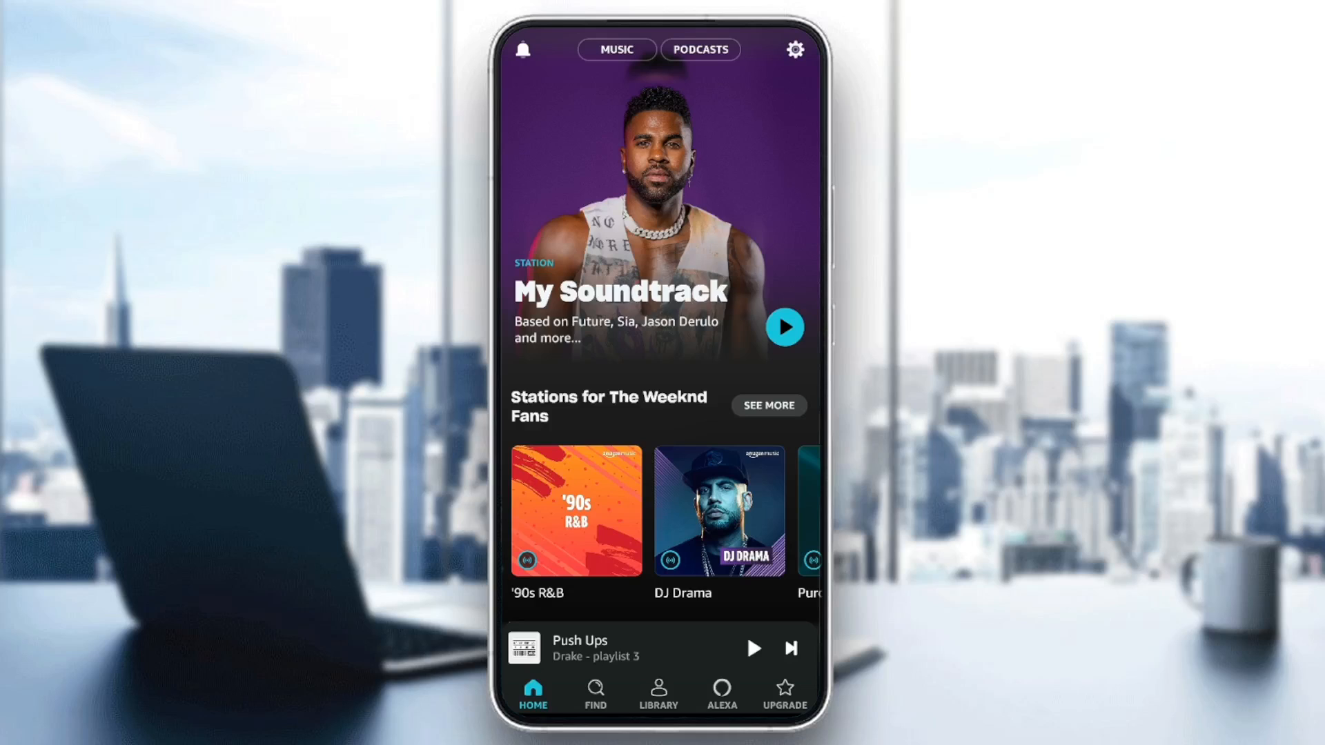
# Browse the Find page's Music By Genre and Listen Your Way tiles, then head to Library.
pyautogui.click(595, 692)
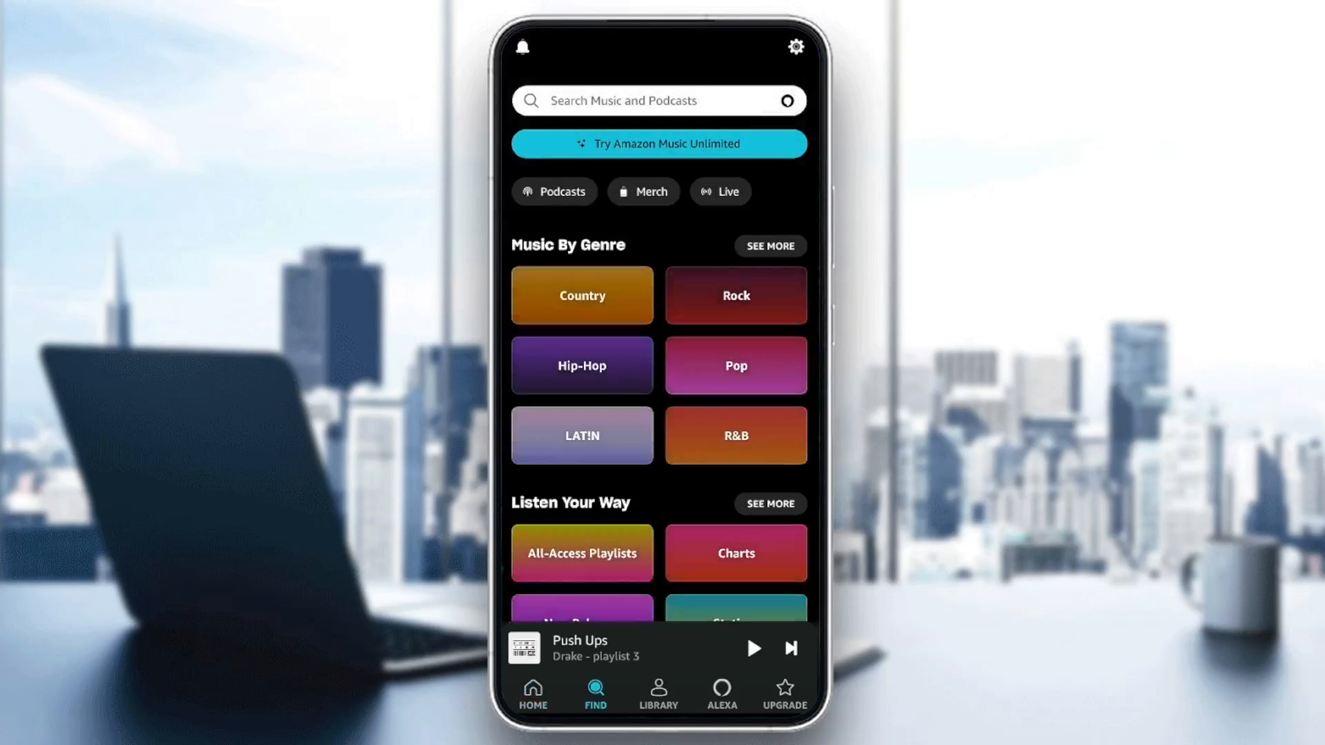
pyautogui.click(657, 101)
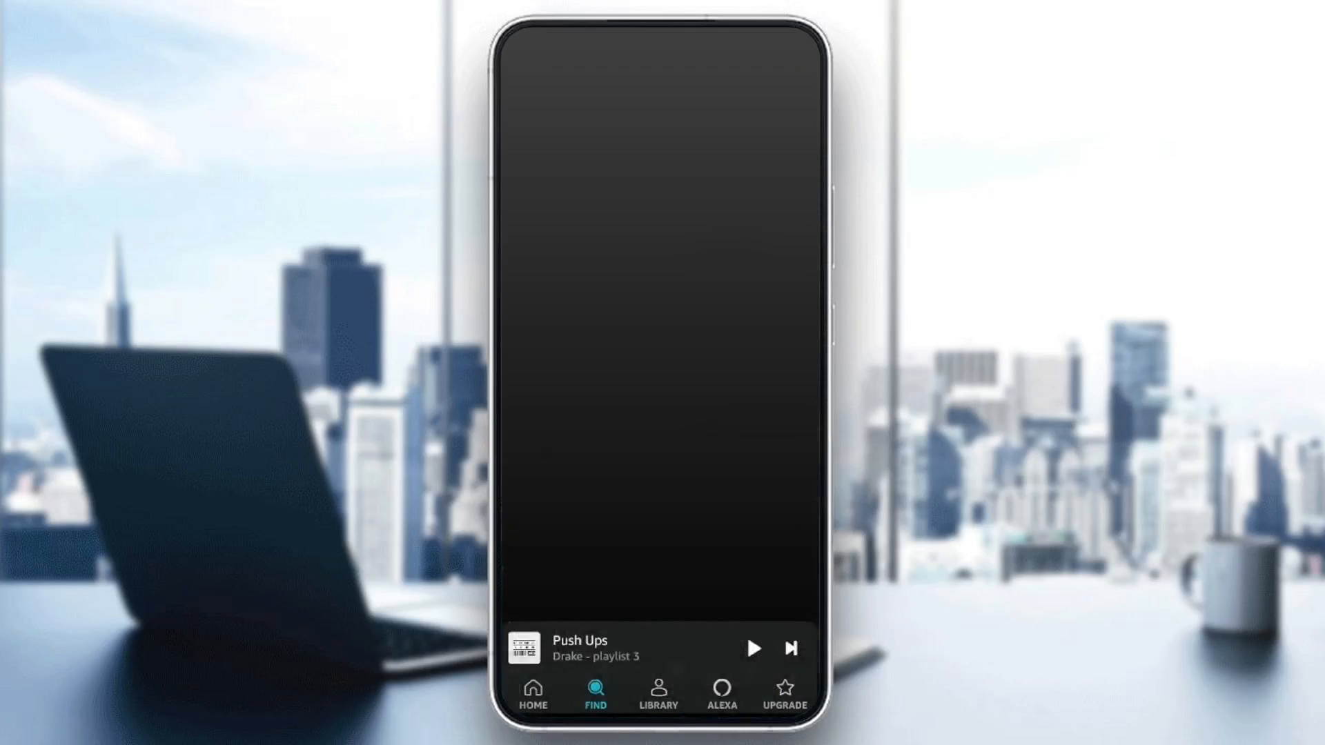
pyautogui.click(595, 693)
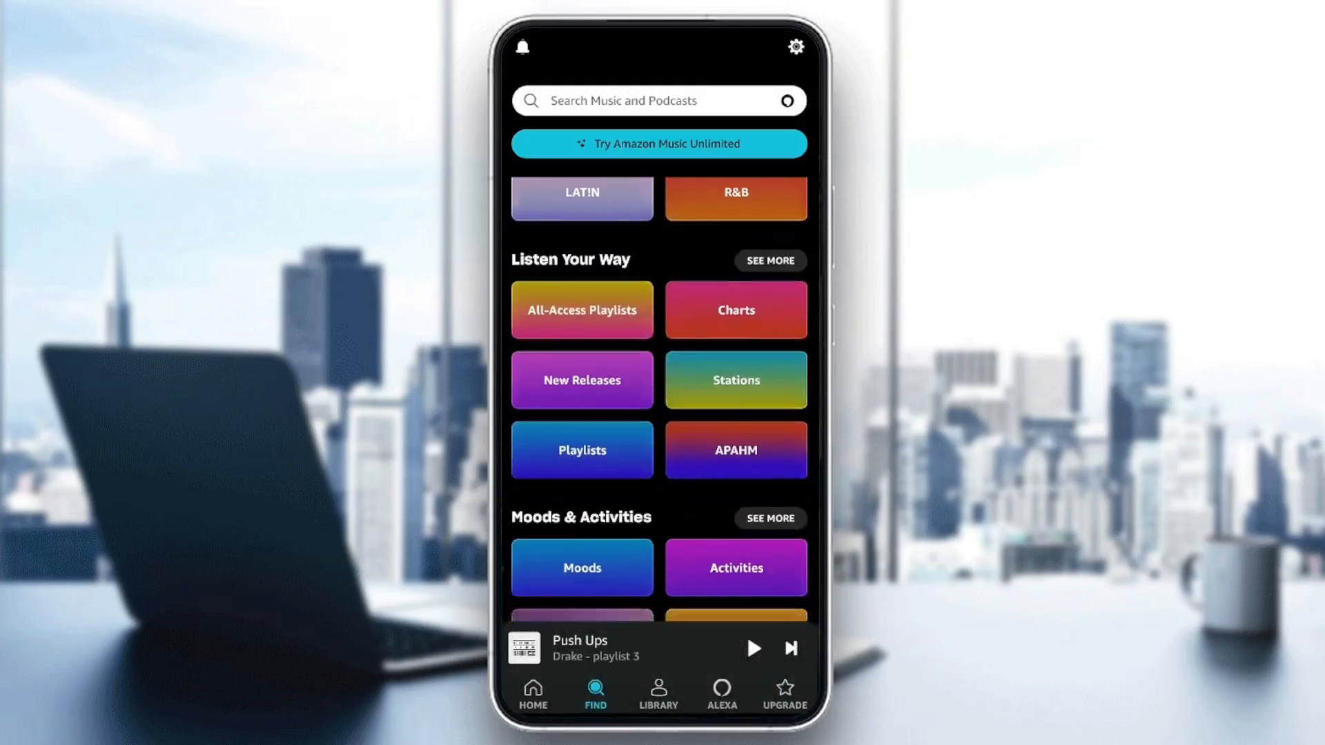
pyautogui.scroll(-3)
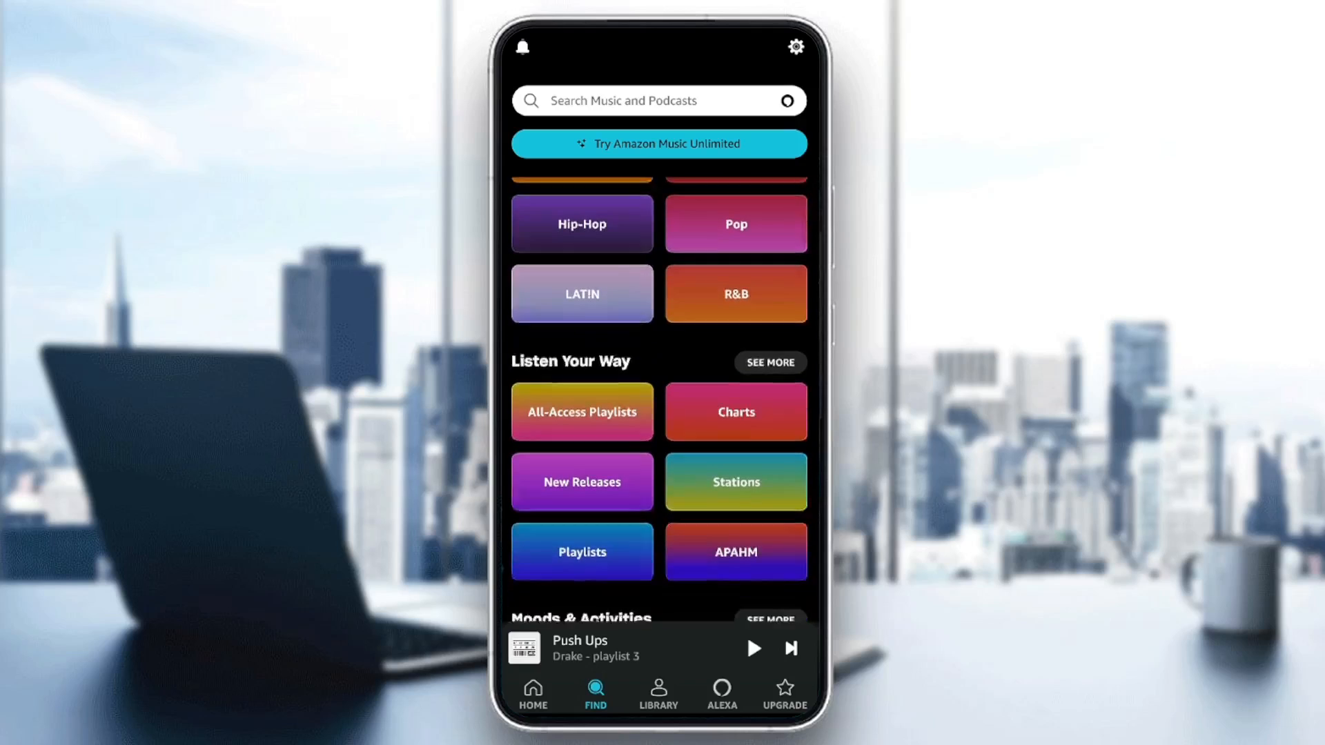
pyautogui.click(658, 693)
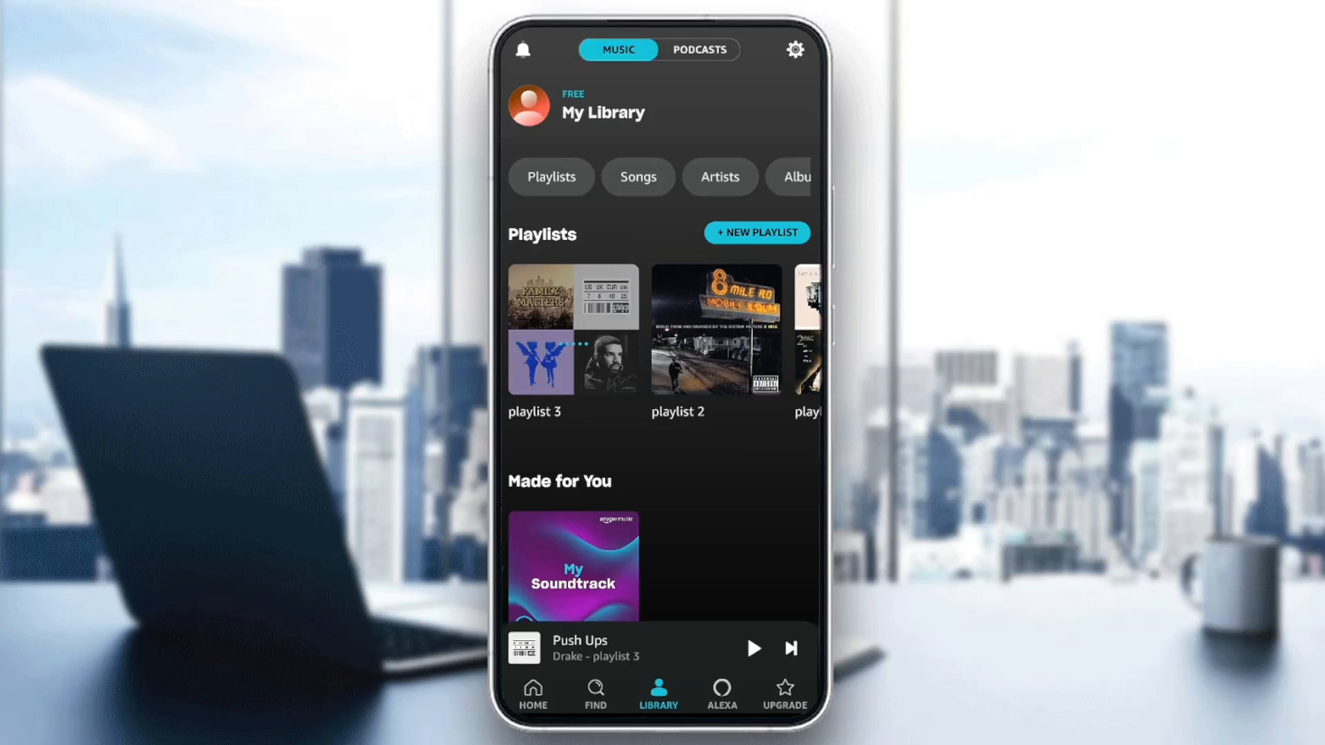
# Review Playlists, Made for You and Recently Played in My Library down to recents and imports.
pyautogui.scroll(-3)
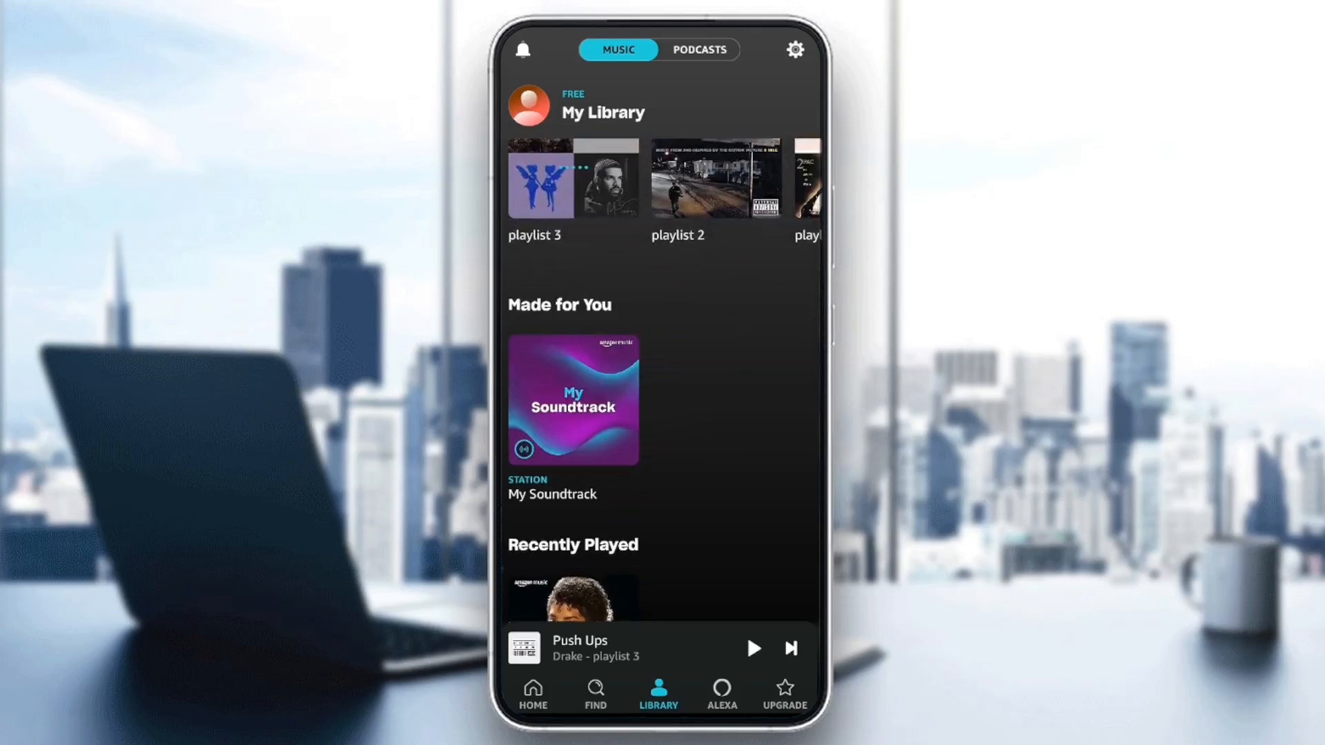
pyautogui.scroll(-3)
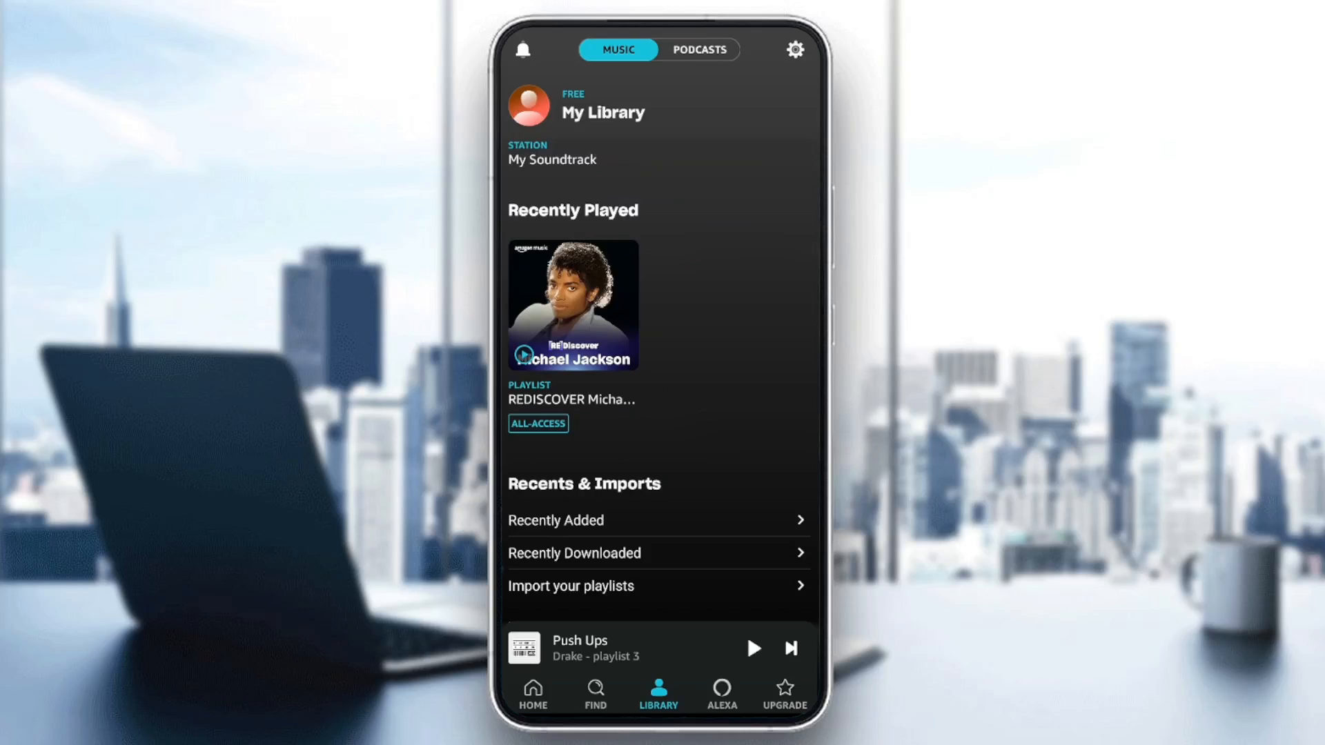
pyautogui.click(719, 693)
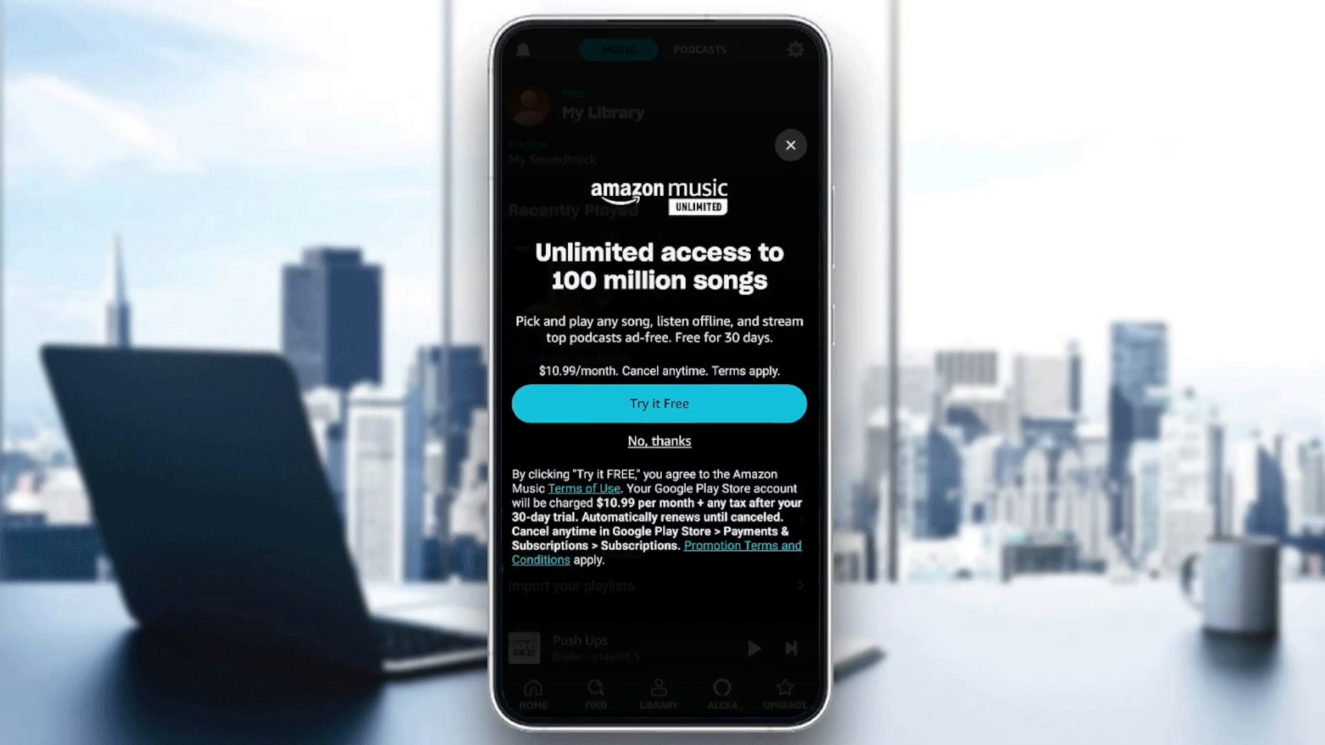
# Decline the Amazon Music Unlimited free-trial offer and return Home, then back to Library.
pyautogui.click(790, 146)
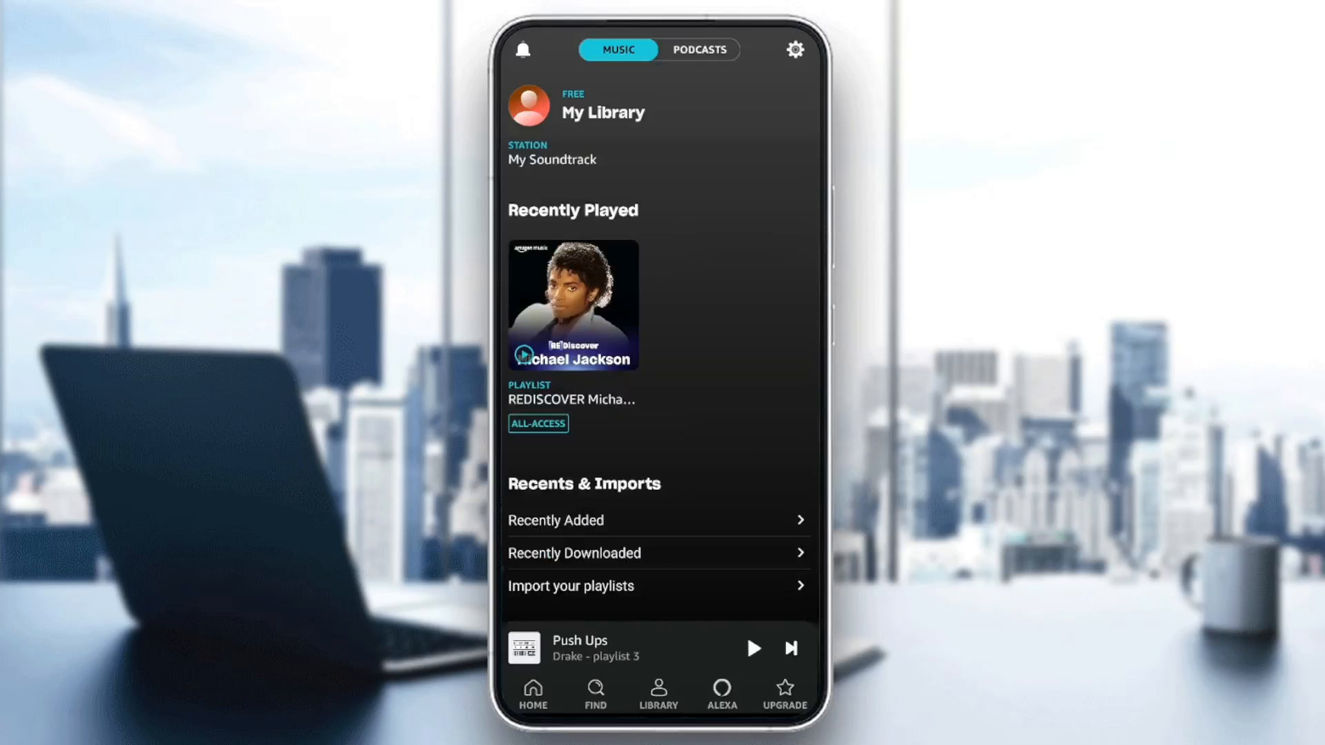
pyautogui.click(658, 693)
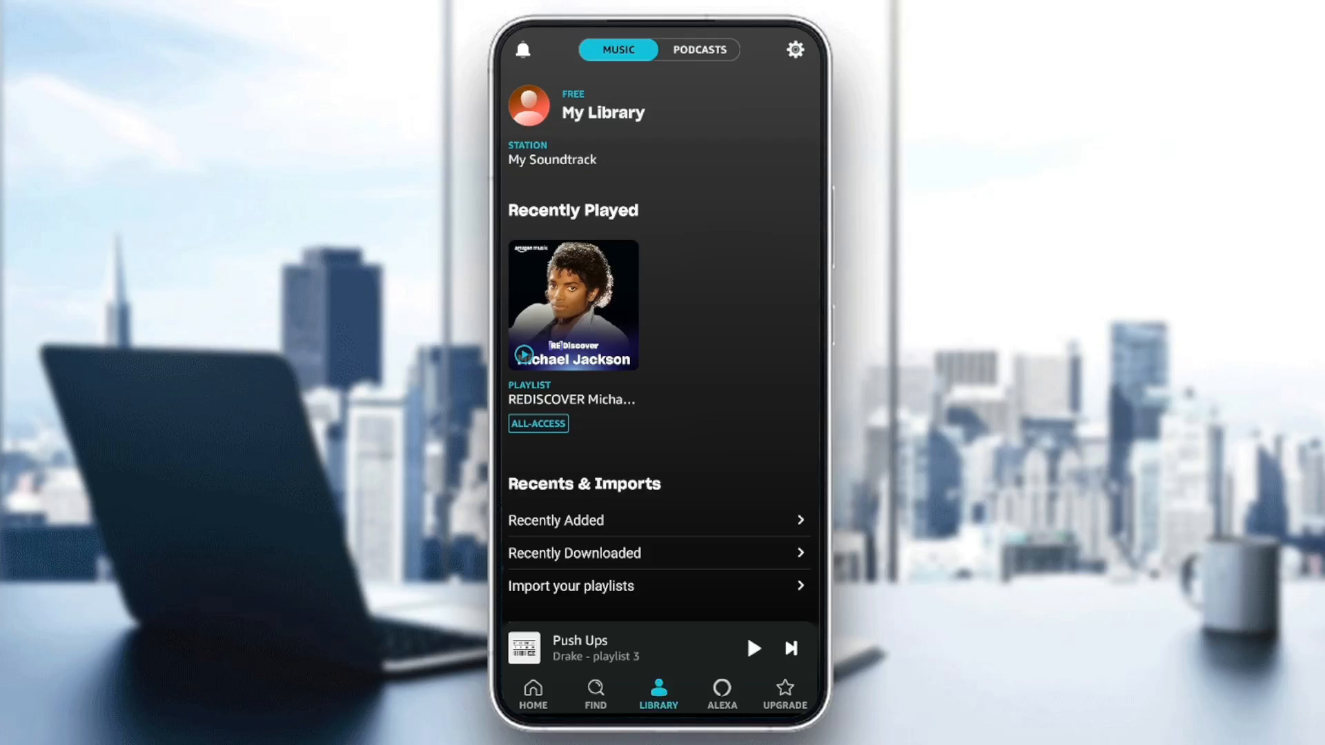
pyautogui.click(532, 693)
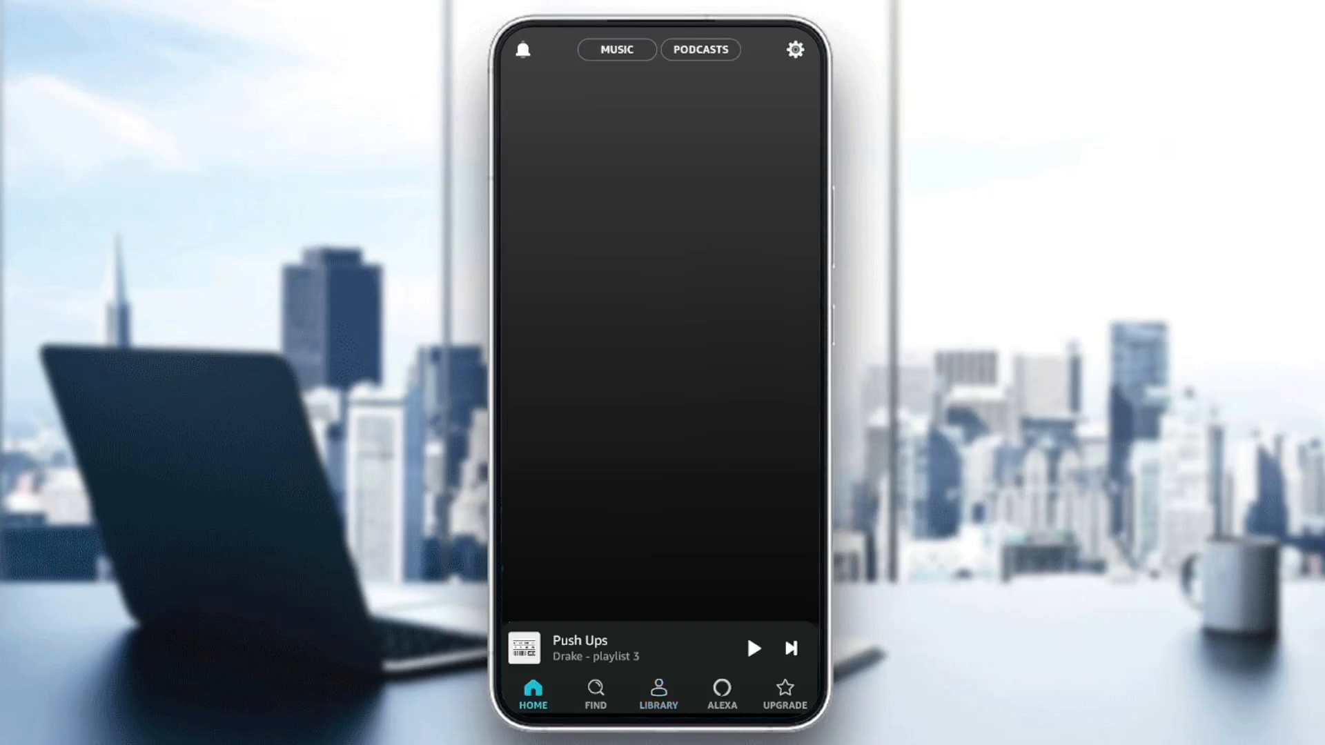
pyautogui.click(657, 692)
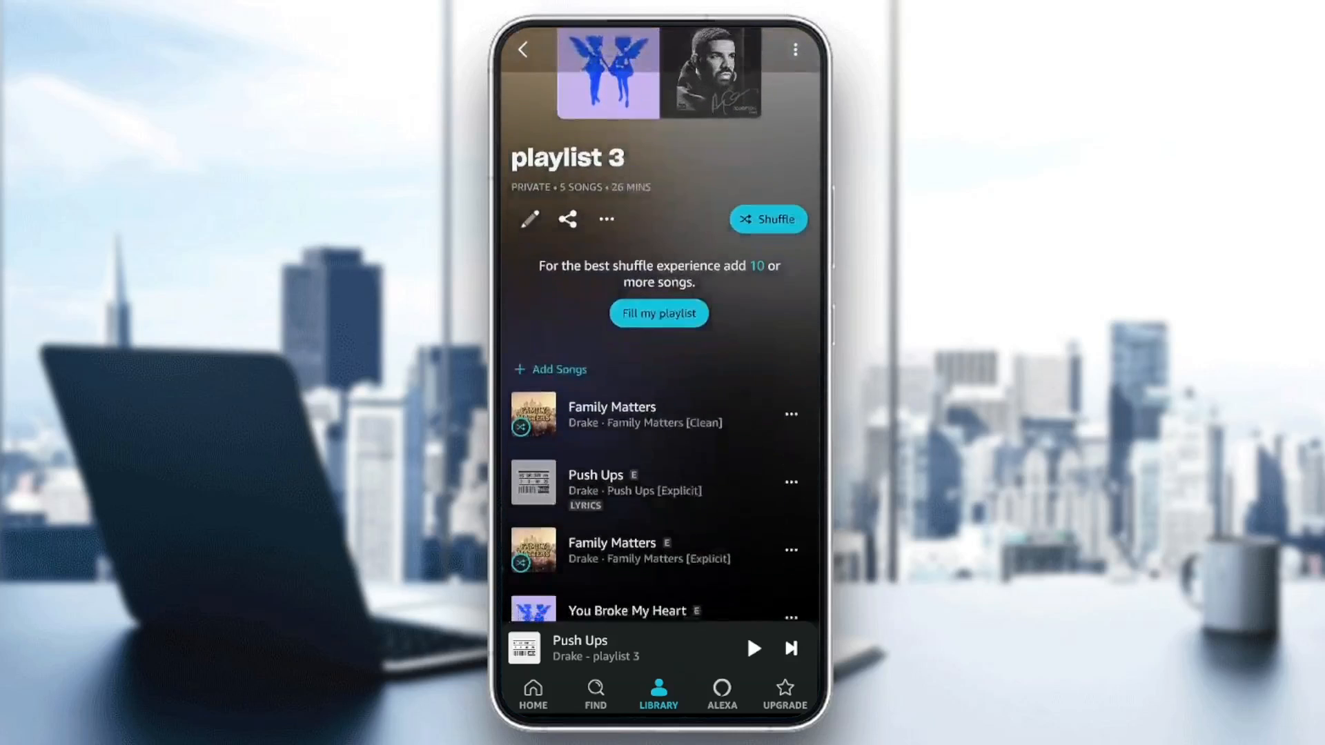
# Scroll playlist 3's five Drake songs to Suggestions and attempt a song download.
pyautogui.scroll(-3)
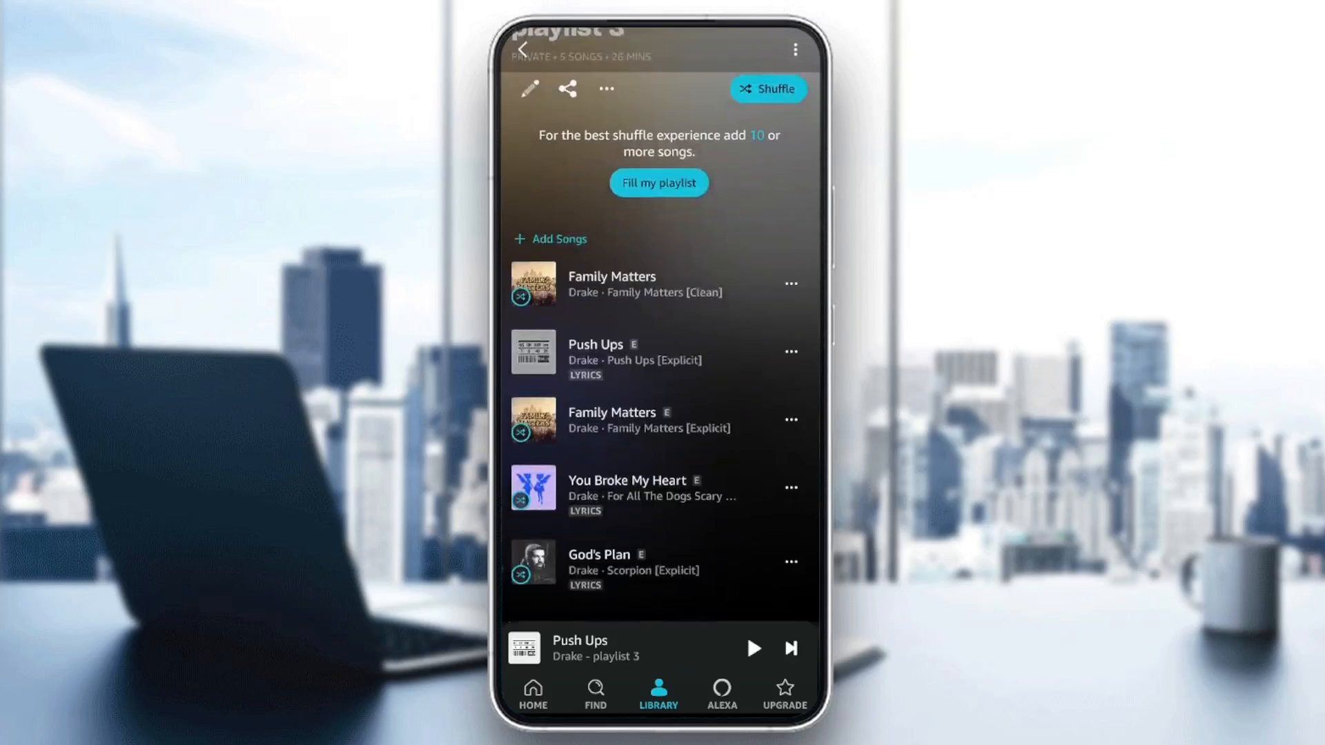
pyautogui.scroll(-3)
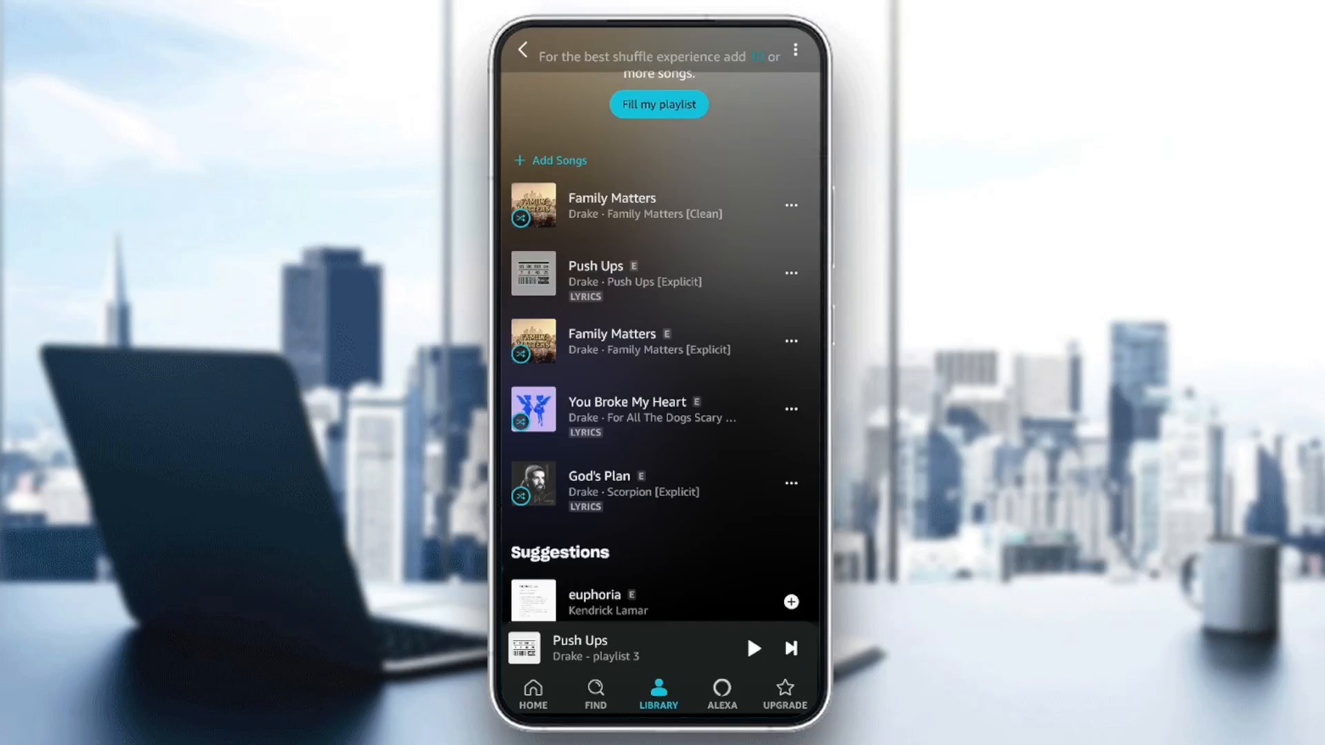
pyautogui.click(790, 272)
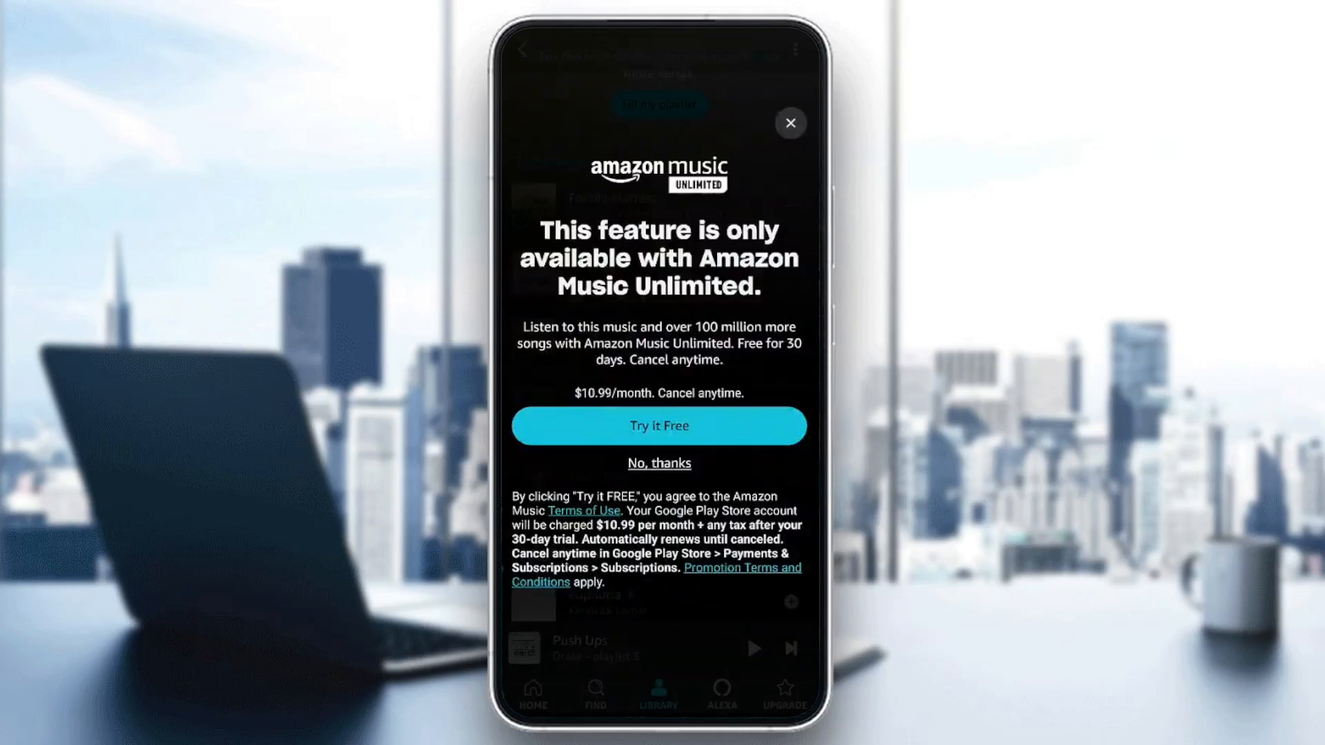
# Refuse the Unlimited-only download offer with No, thanks and return to Home.
pyautogui.click(789, 123)
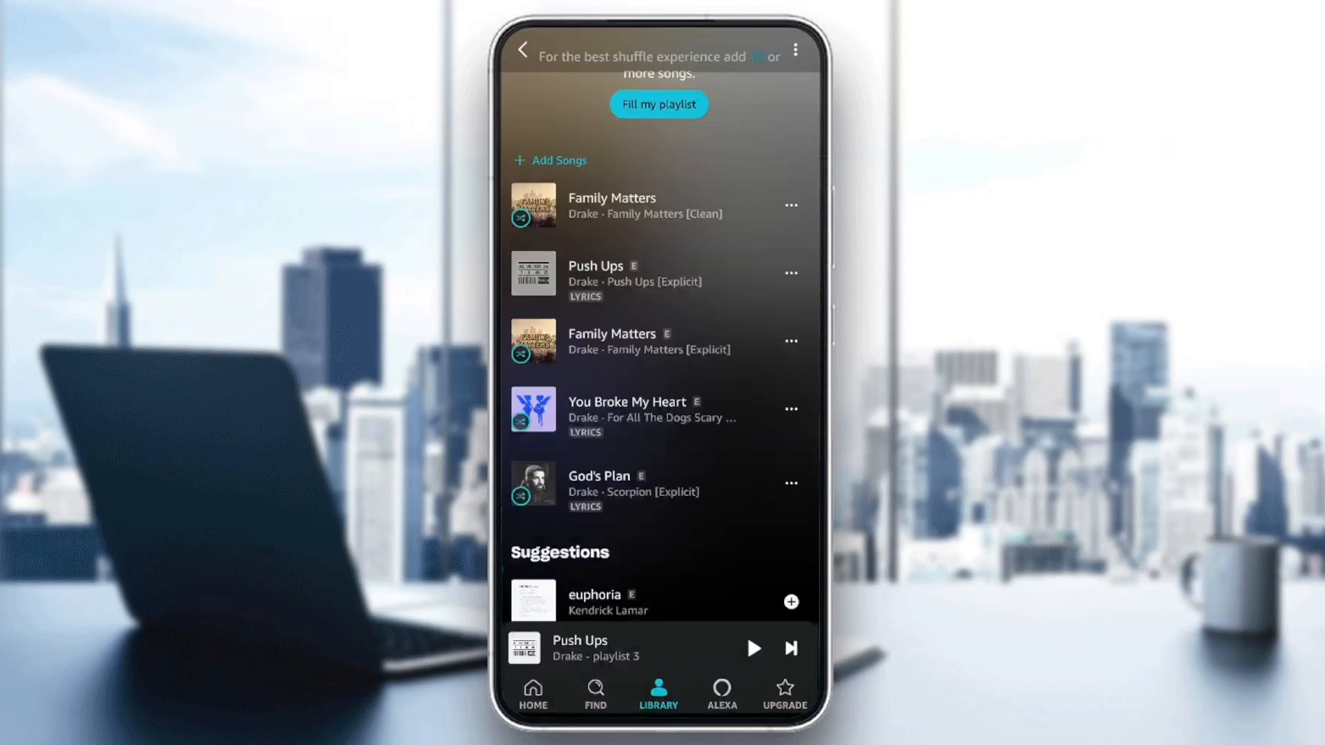
pyautogui.click(532, 693)
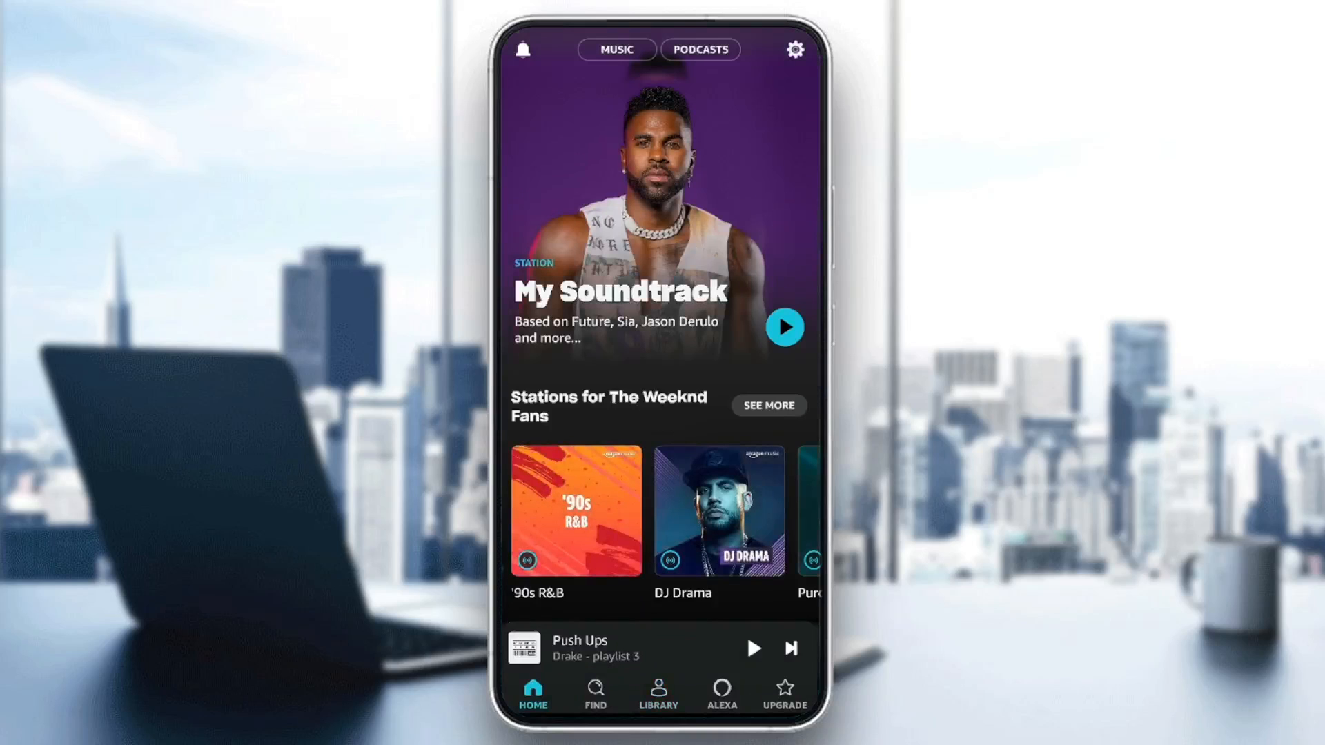